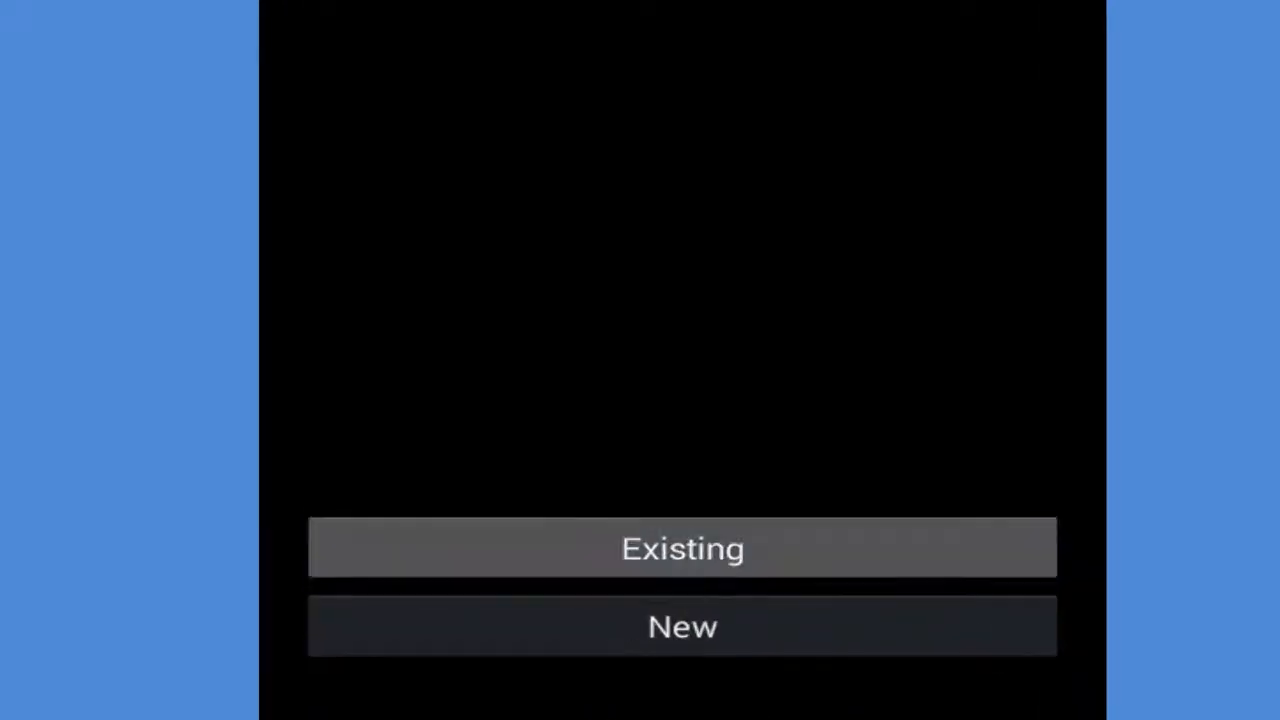
Step: Choose an existing Google account and submit its email and password
left_click(684, 548)
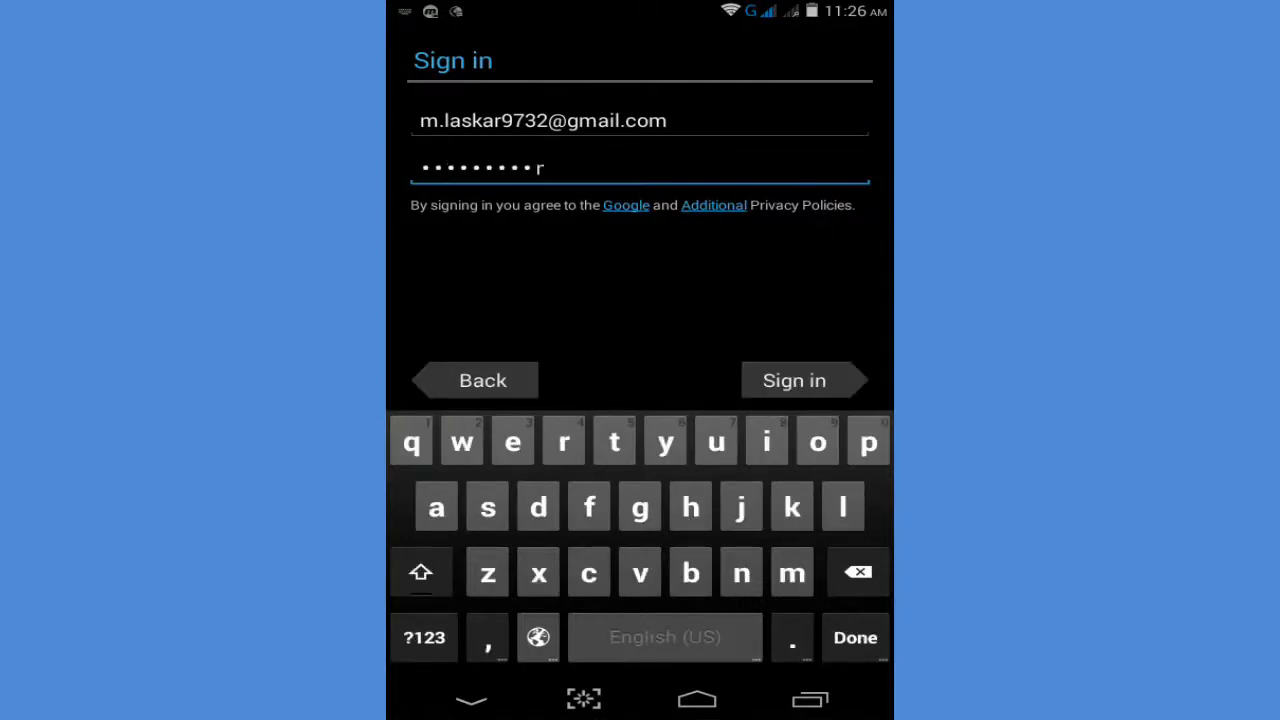
left_click(792, 380)
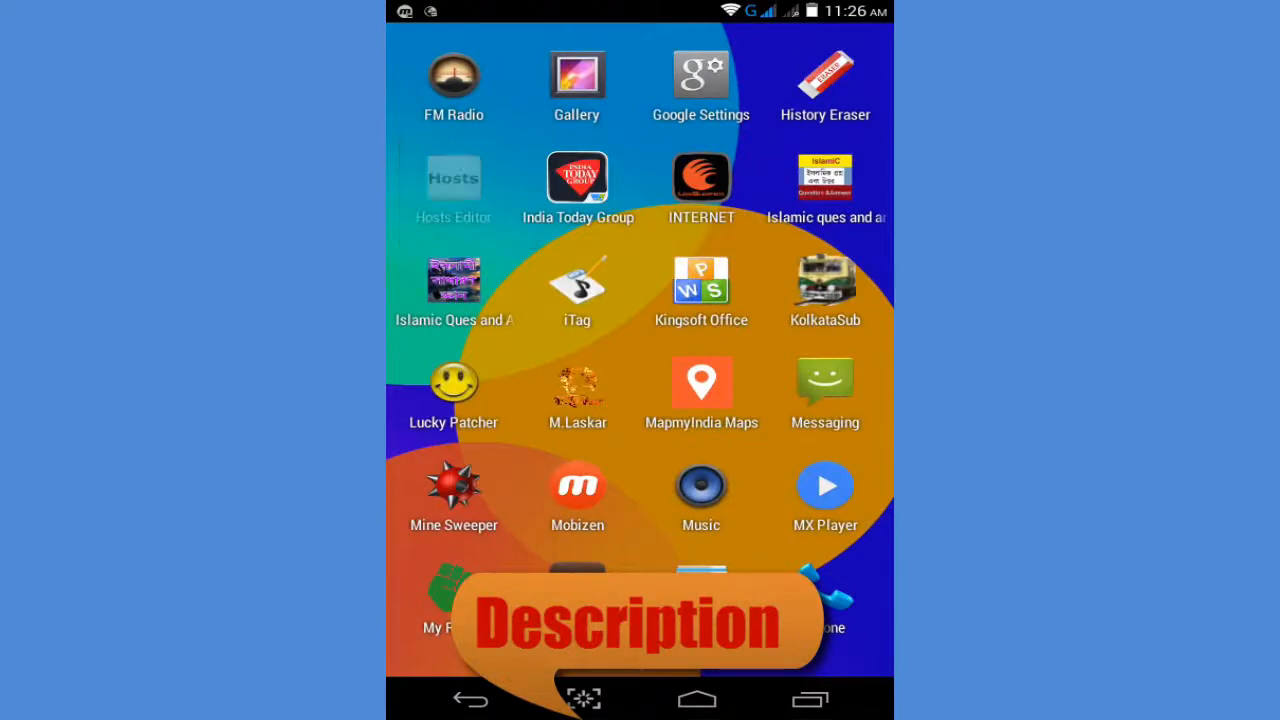
Step: Delete the android.clients.google.com hosts entry in Hosts Editor, granting superuser access
left_click(452, 178)
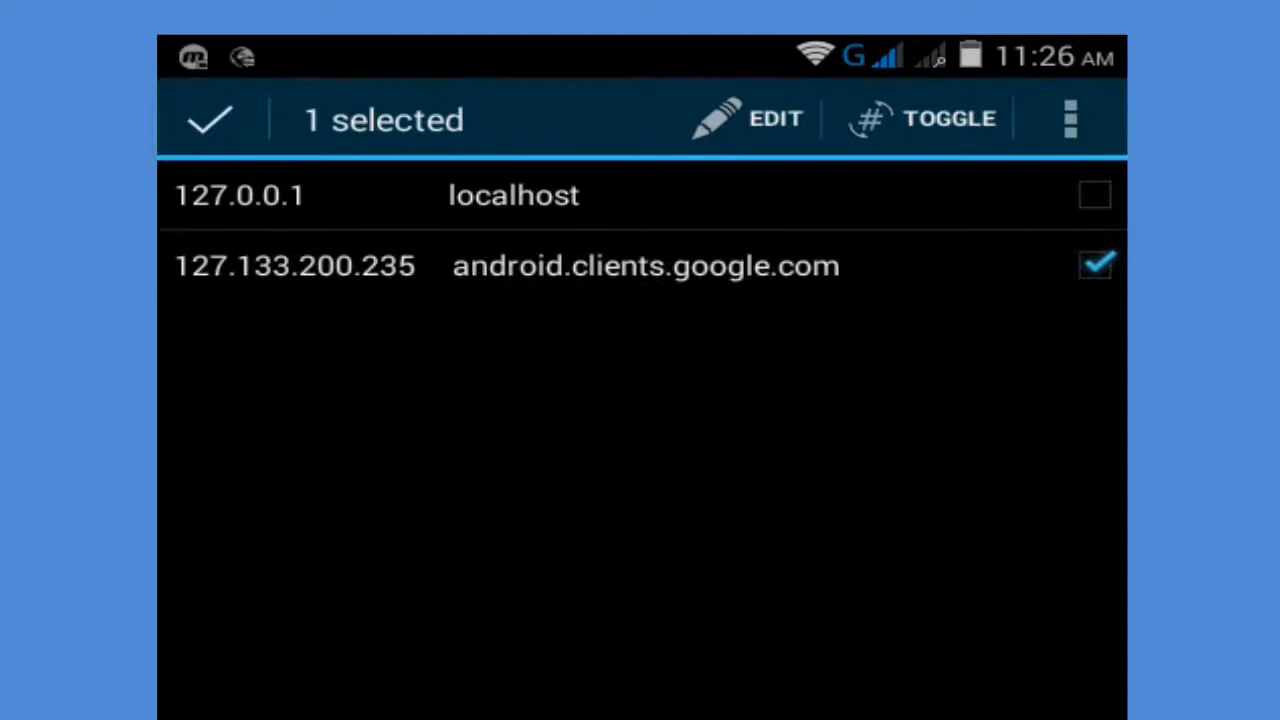
left_click(1094, 196)
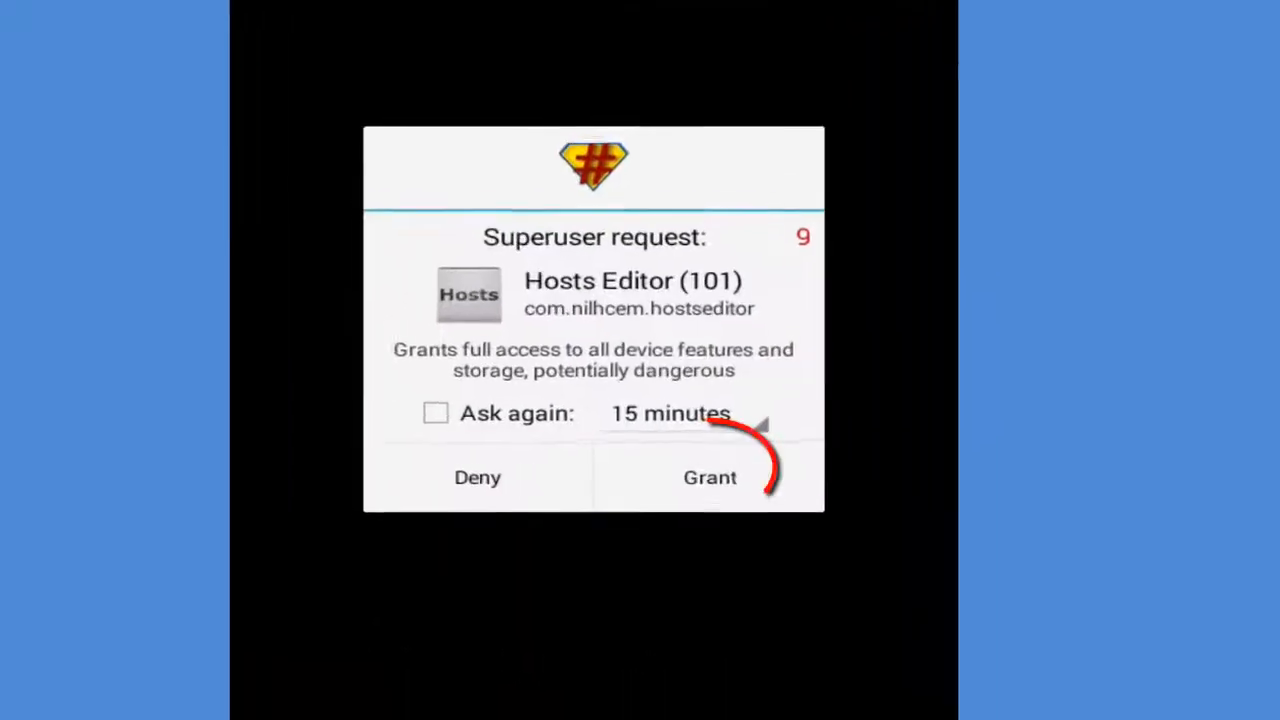
left_click(710, 476)
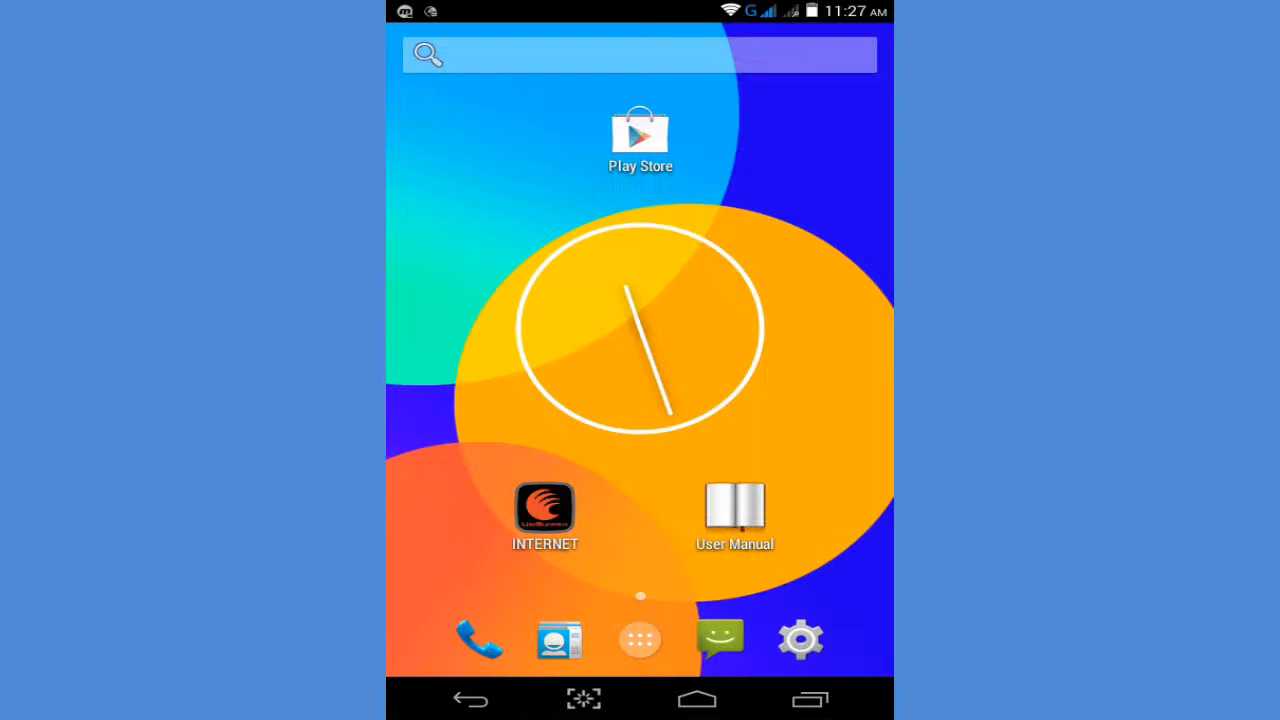
Step: Add the existing Google account again, submitting email and password to reach the 2-Step Verification prompt
left_click(640, 130)
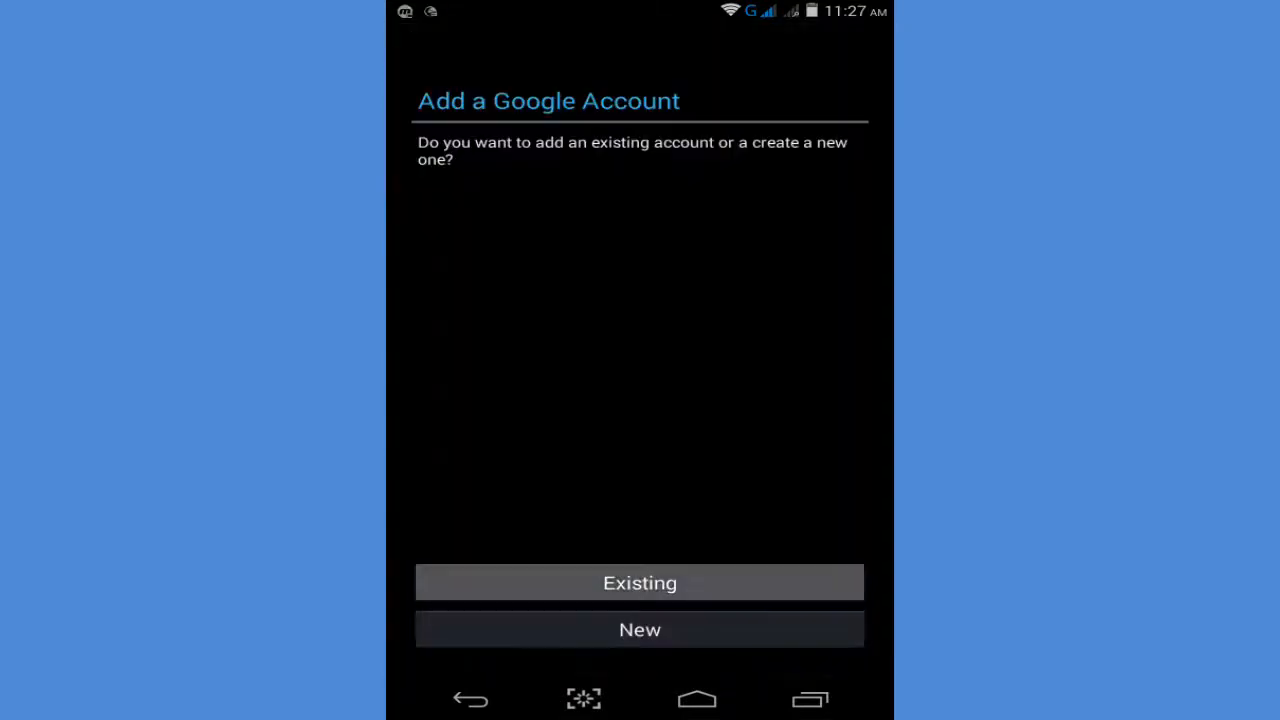
left_click(640, 584)
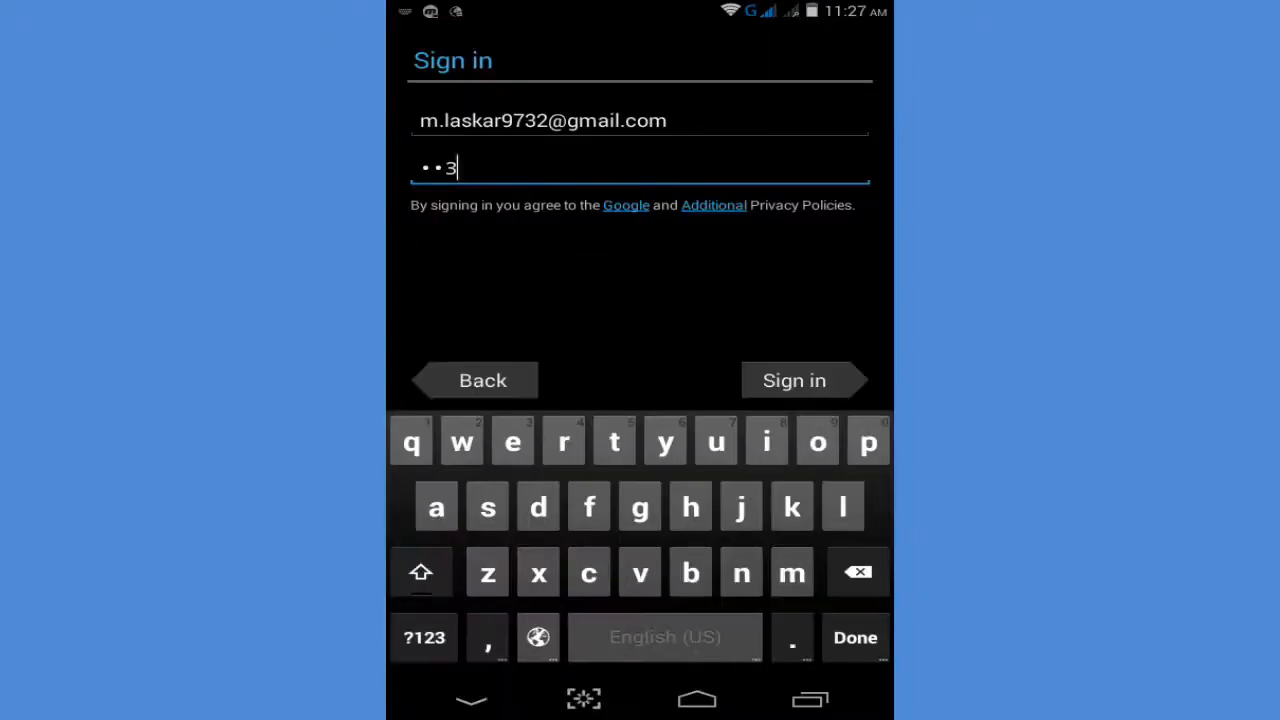
left_click(794, 380)
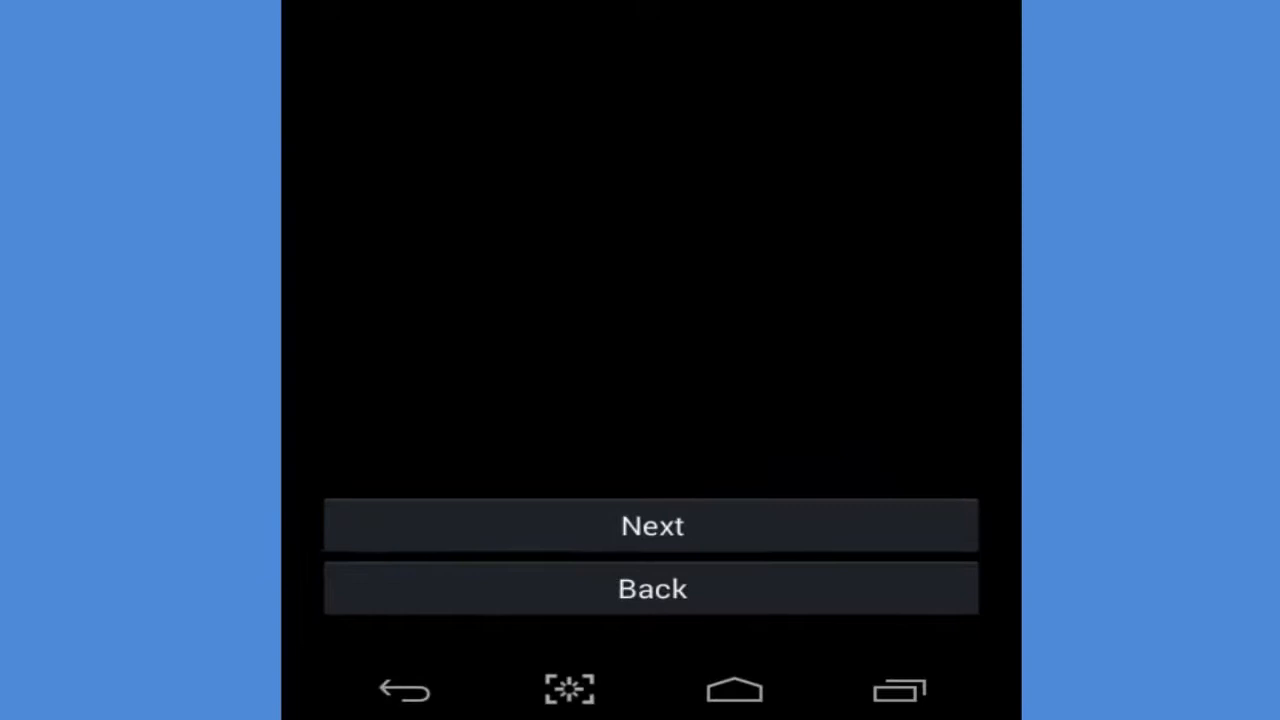
left_click(652, 526)
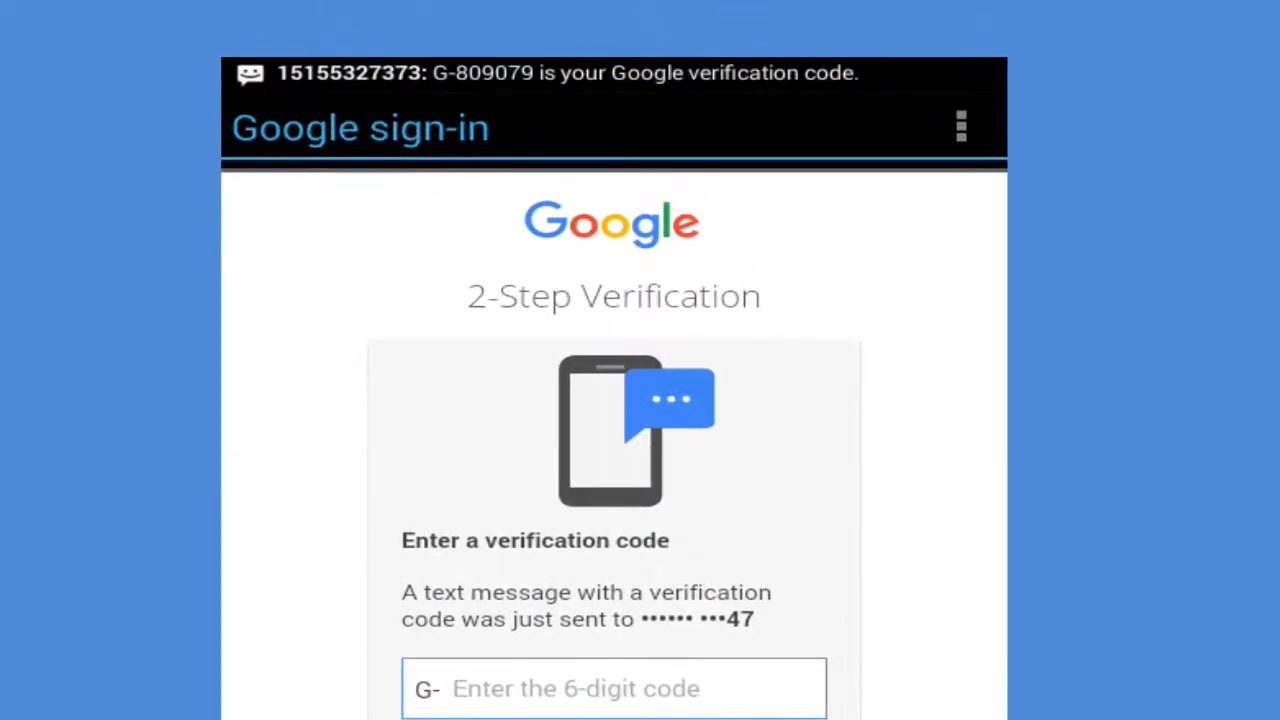
left_click(612, 688)
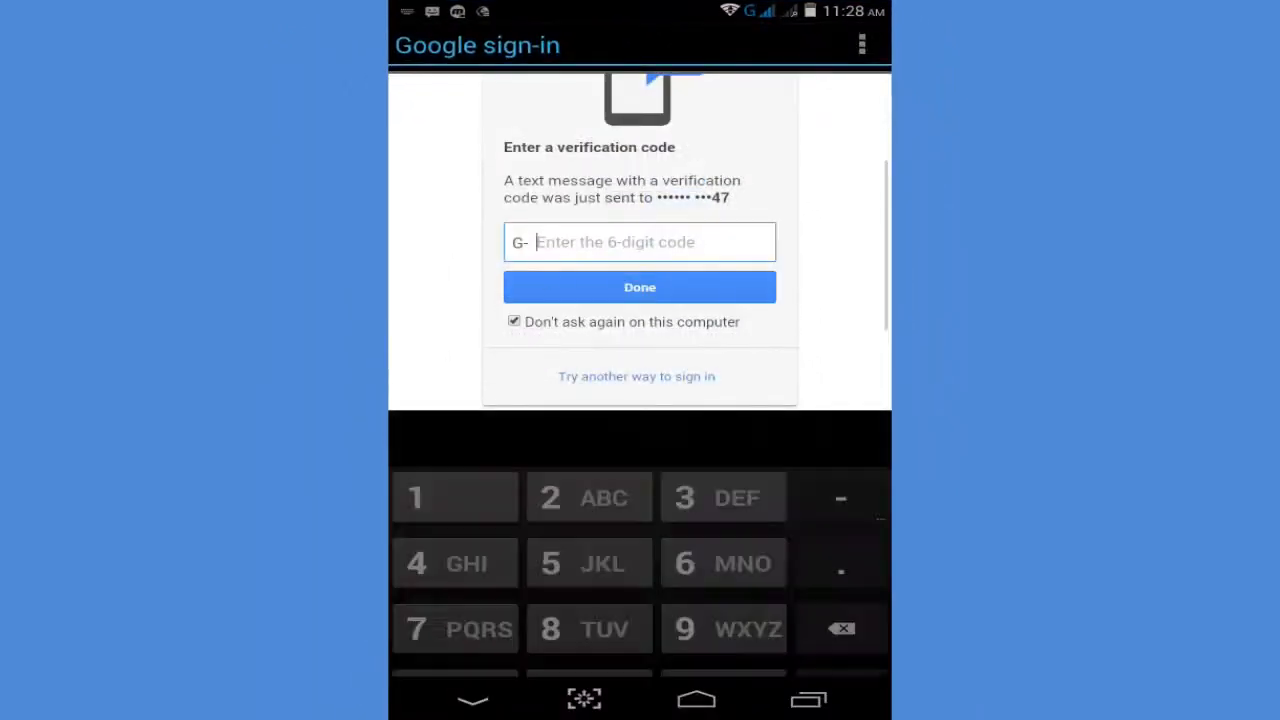
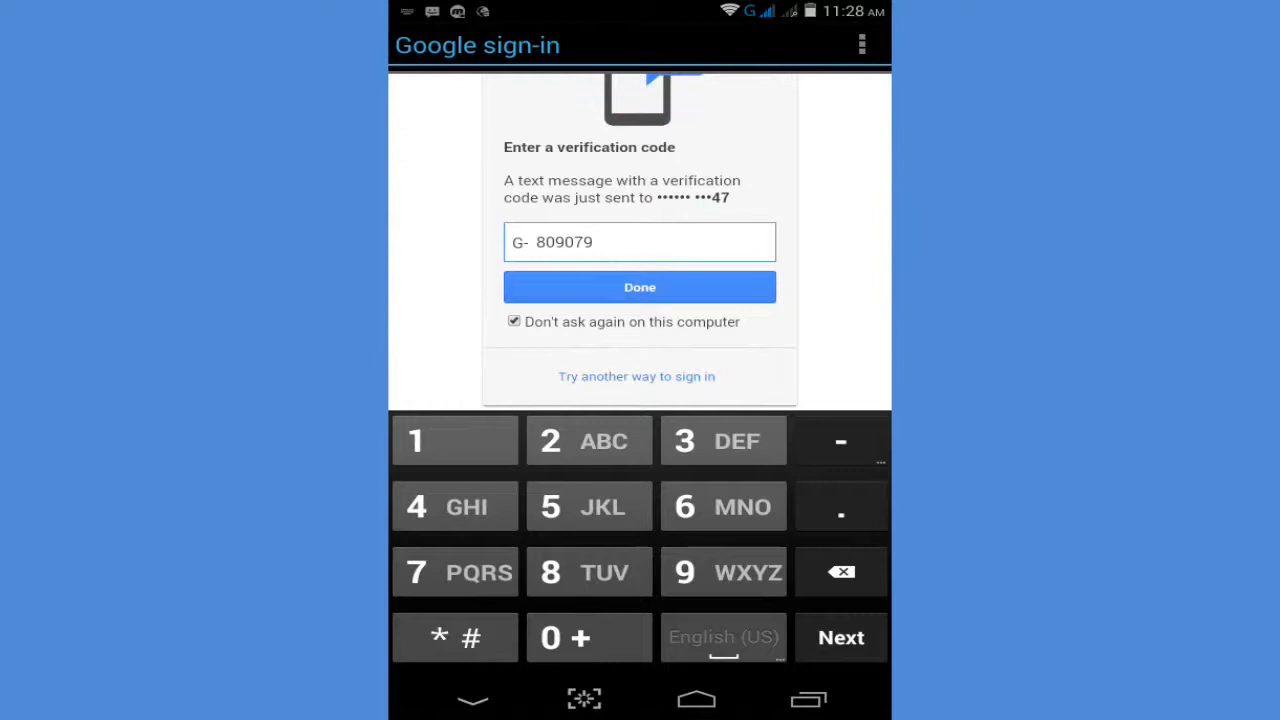
left_click(640, 288)
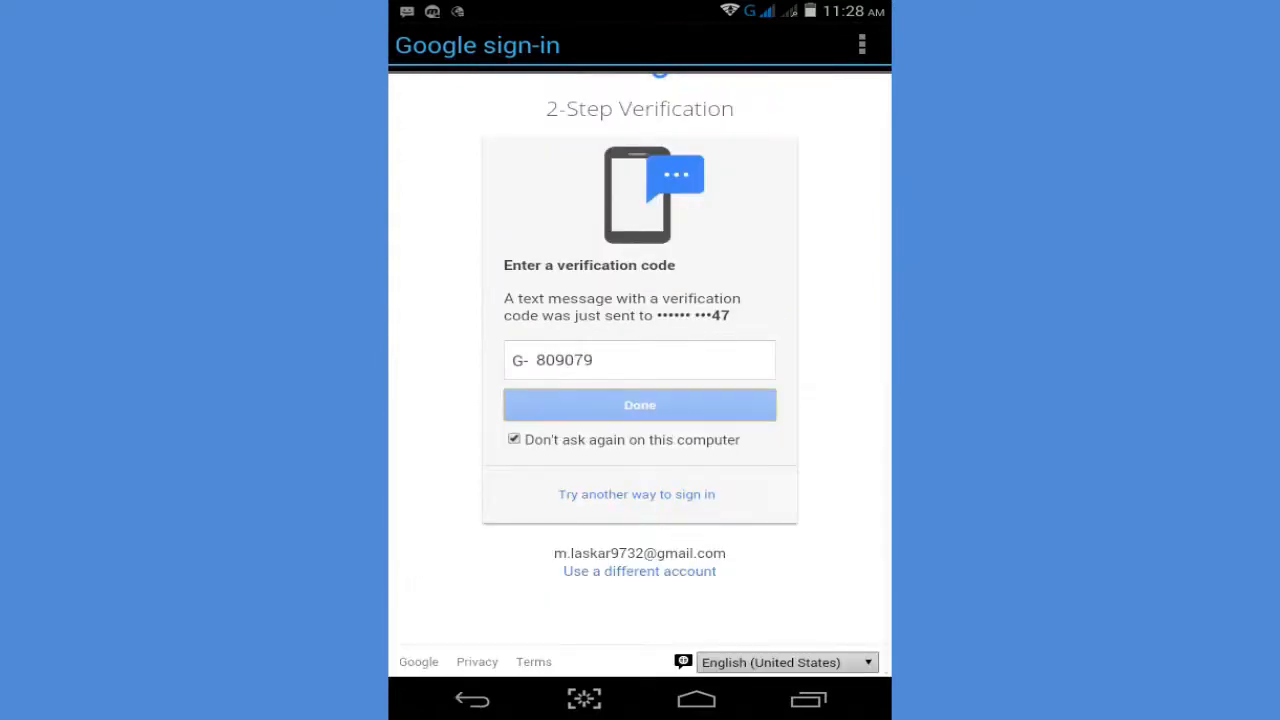
left_click(640, 404)
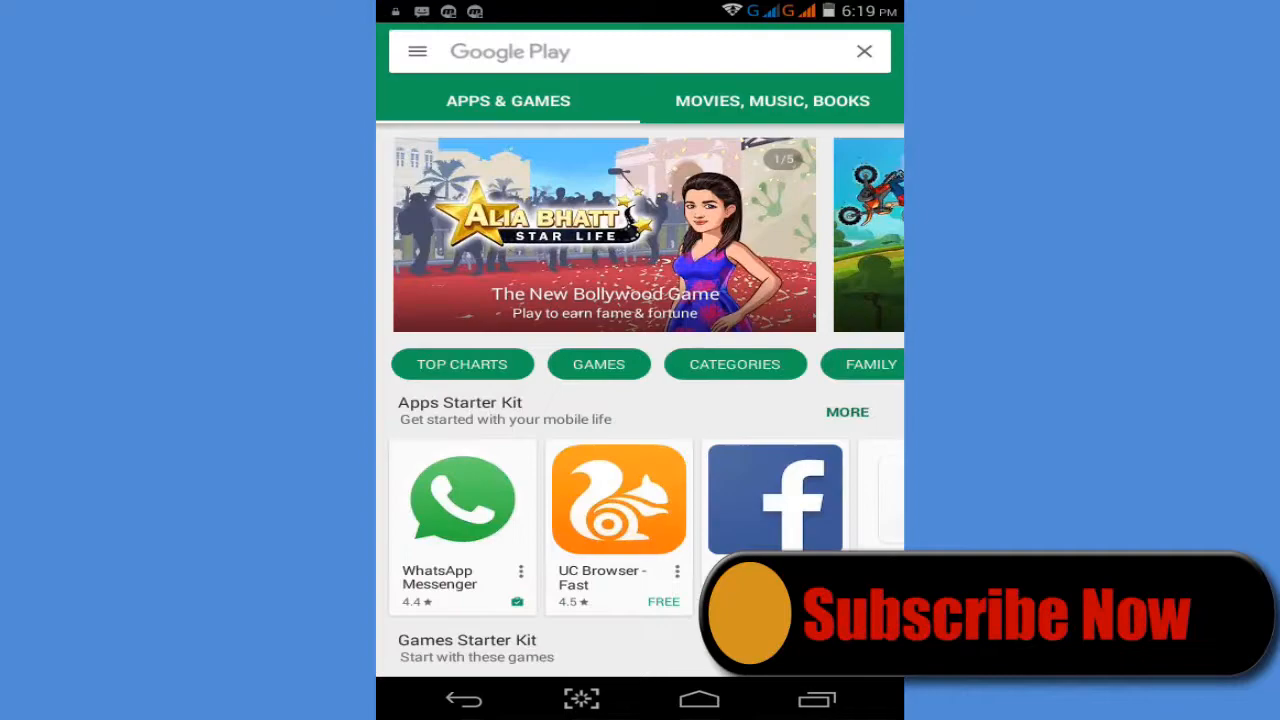
Step: Scroll down the Apps & Games home page to the app and game starter kits
scroll("down", 3)
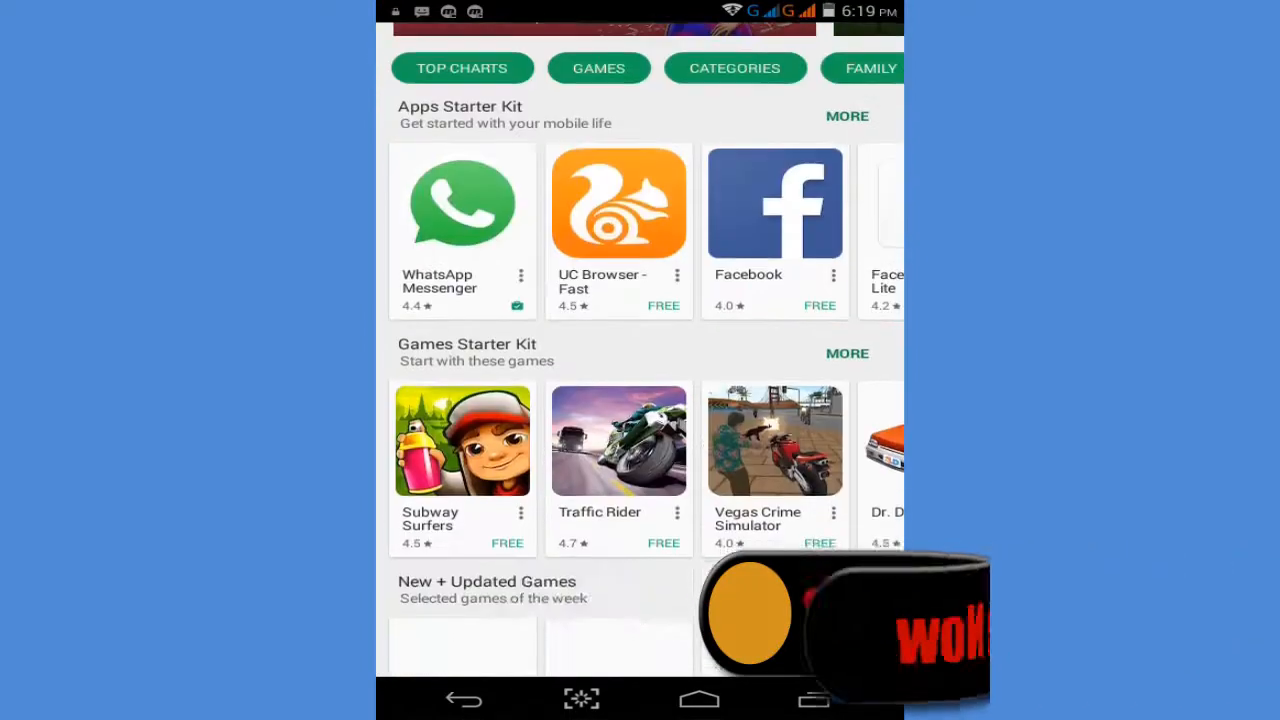